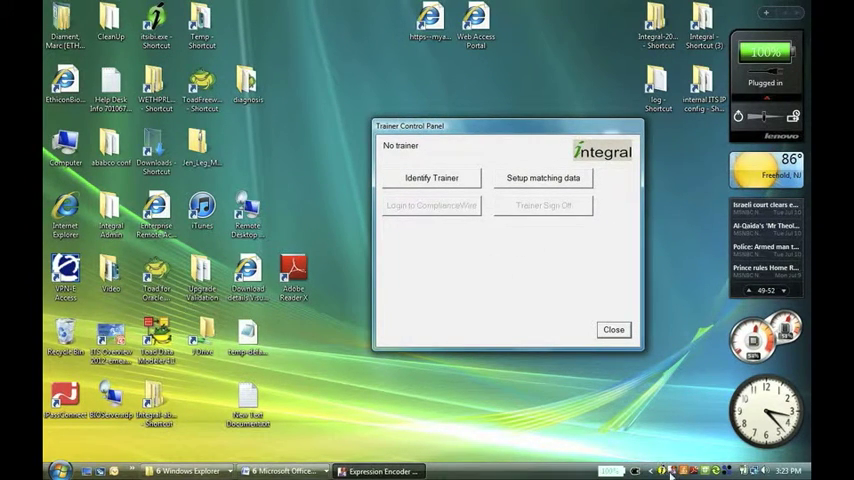
Identify the trainer by fingerprint so the trainer id and check mark appear.
{"action": "left_click", "coordinate": [613, 329]}
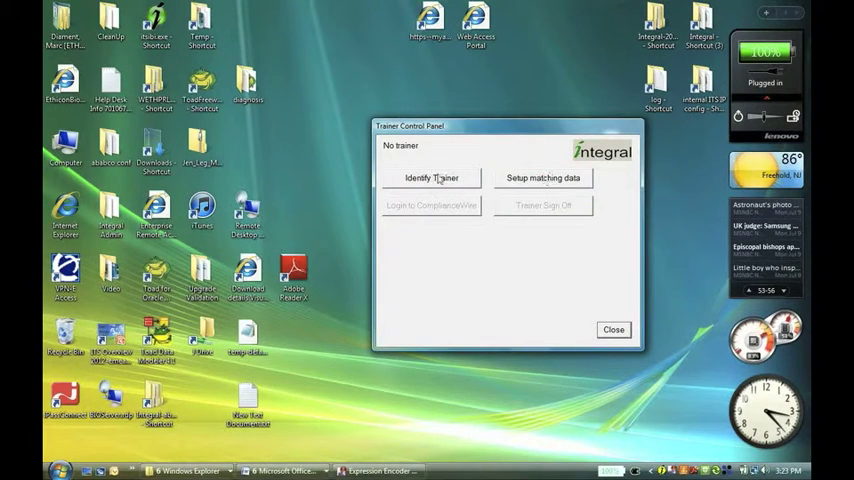
{"action": "mouse_move", "coordinate": [462, 163]}
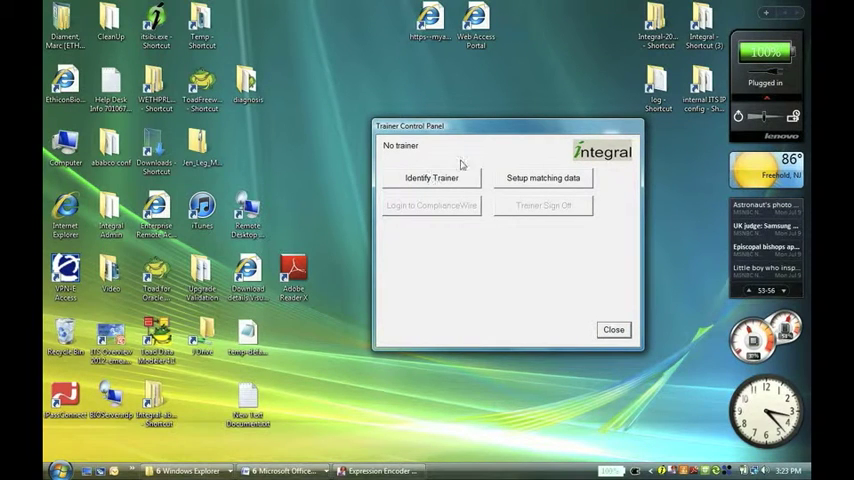
{"action": "mouse_move", "coordinate": [506, 160]}
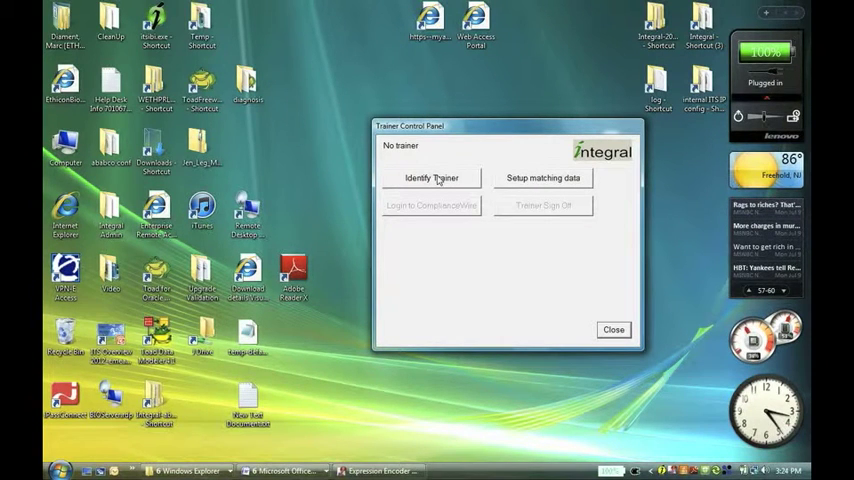
{"action": "left_click", "coordinate": [613, 329]}
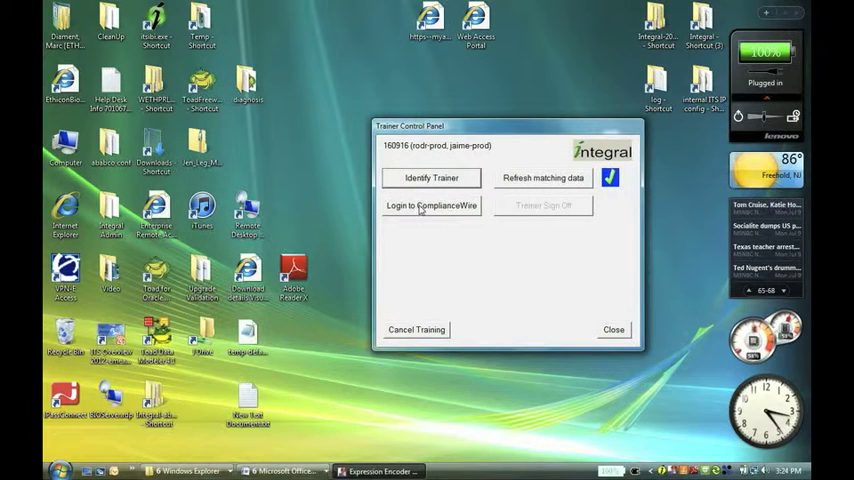
Log the identified trainer into ComplianceWire.
{"action": "left_click", "coordinate": [432, 177]}
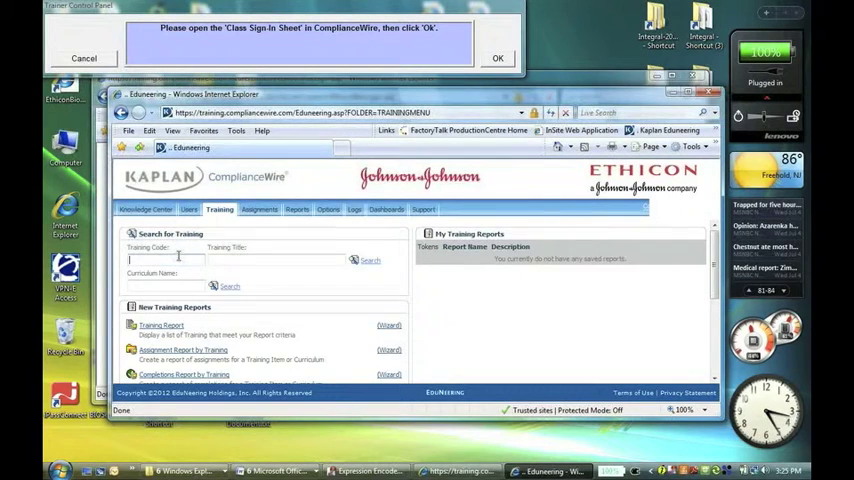
Search trainings for 'bees' and add a new class to bees2-arch-demo.
{"action": "type", "text": "bees"}
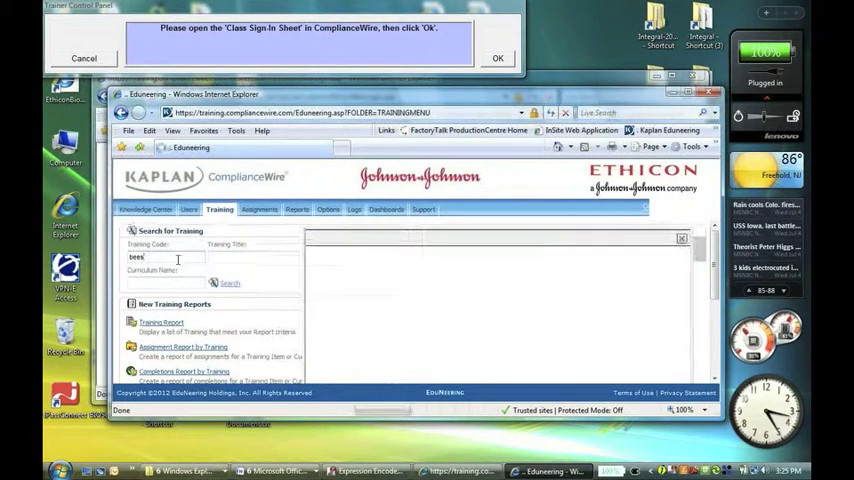
{"action": "left_click", "coordinate": [230, 283]}
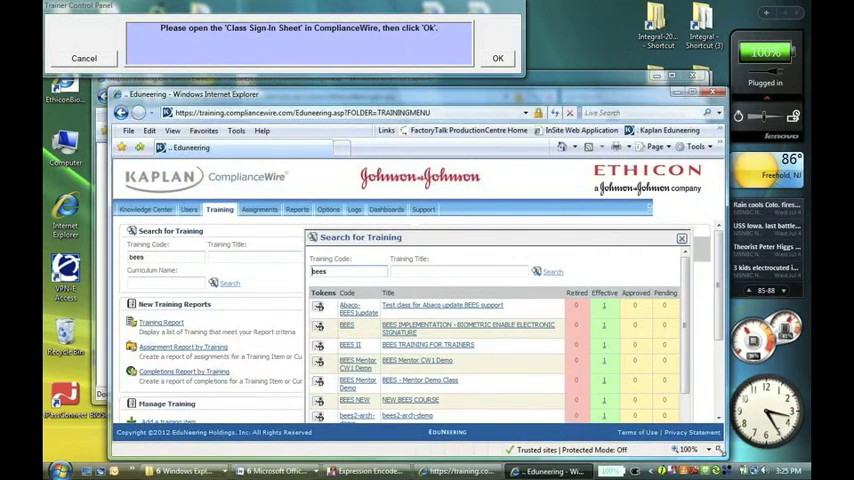
{"action": "scroll", "scroll_direction": "down", "scroll_amount": 3}
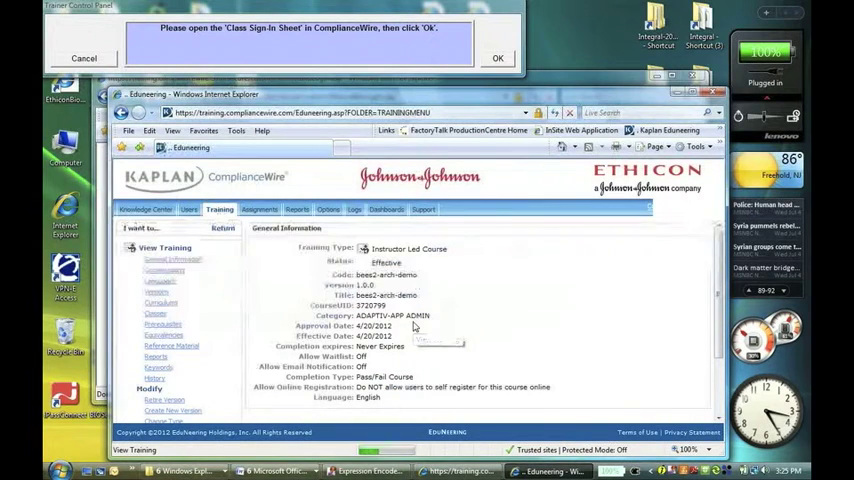
{"action": "left_click", "coordinate": [160, 323]}
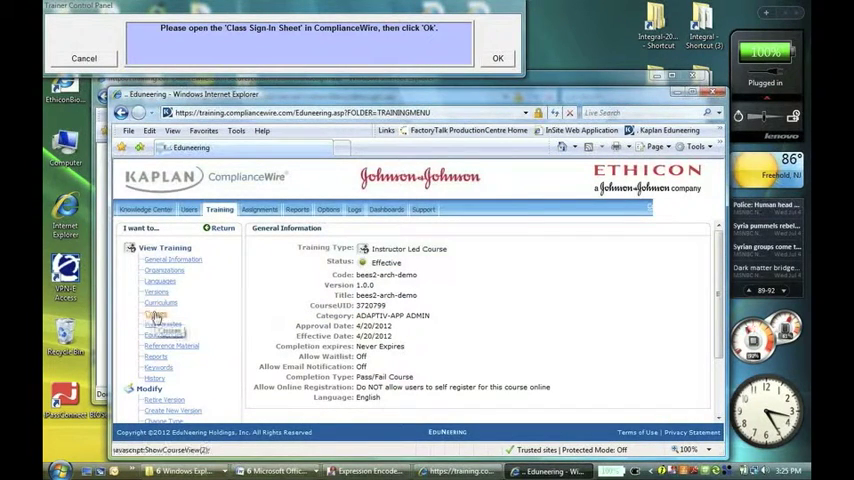
{"action": "left_click", "coordinate": [155, 313]}
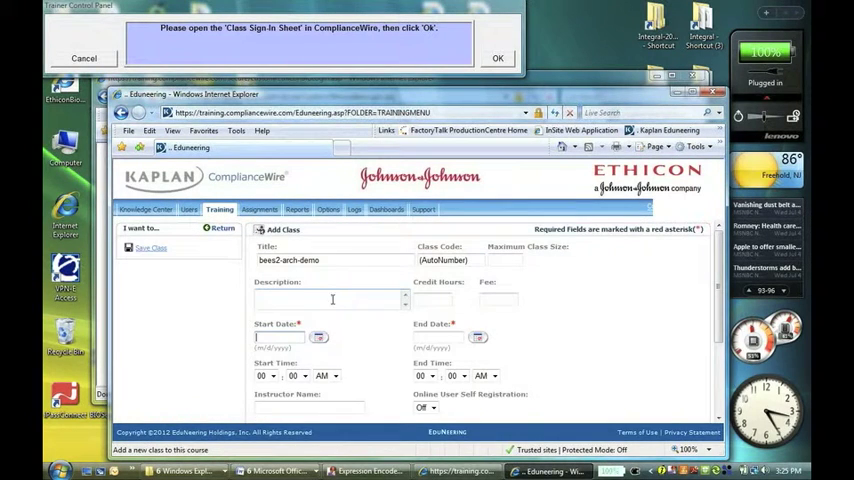
Save class bees2-arch-demo-test1 with start and end dates 7/13/2012.
{"action": "type", "text": "l"}
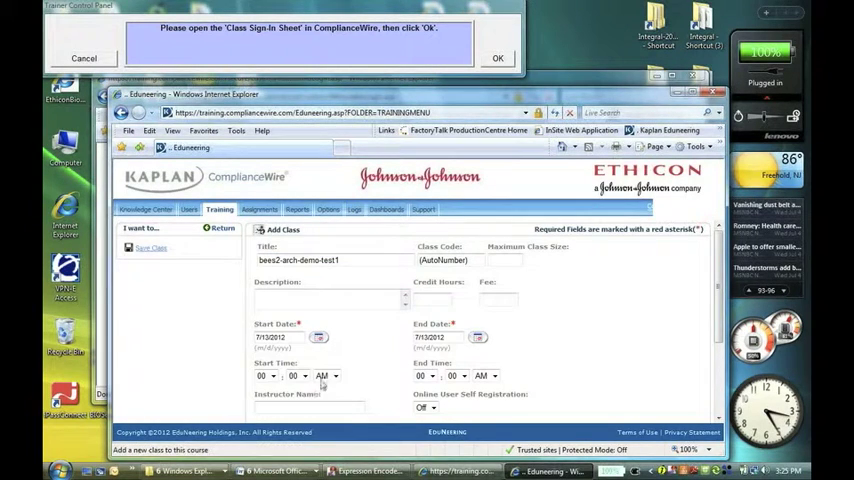
{"action": "left_click", "coordinate": [150, 247]}
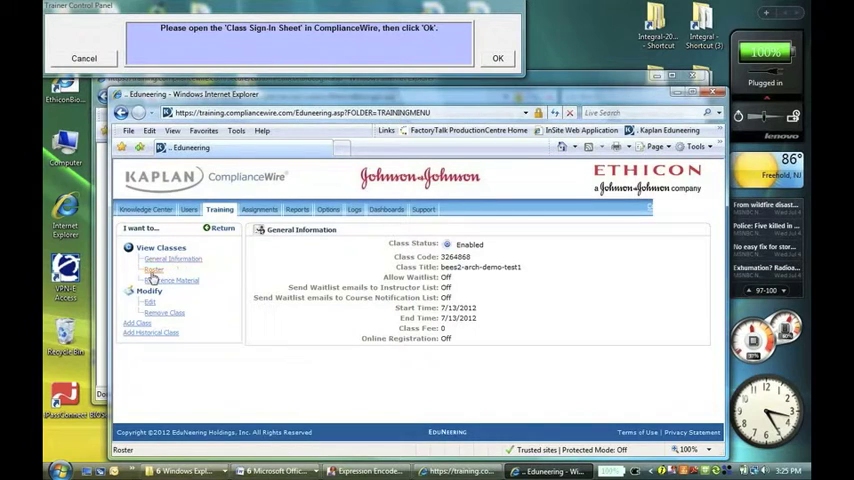
Open the Class Sign-in Sheet from the class 3264868 roster.
{"action": "left_click", "coordinate": [152, 269]}
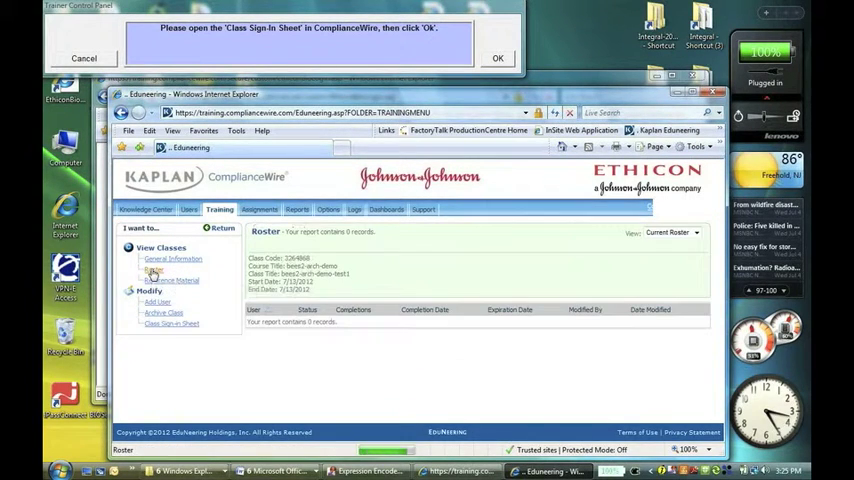
{"action": "mouse_move", "coordinate": [171, 323]}
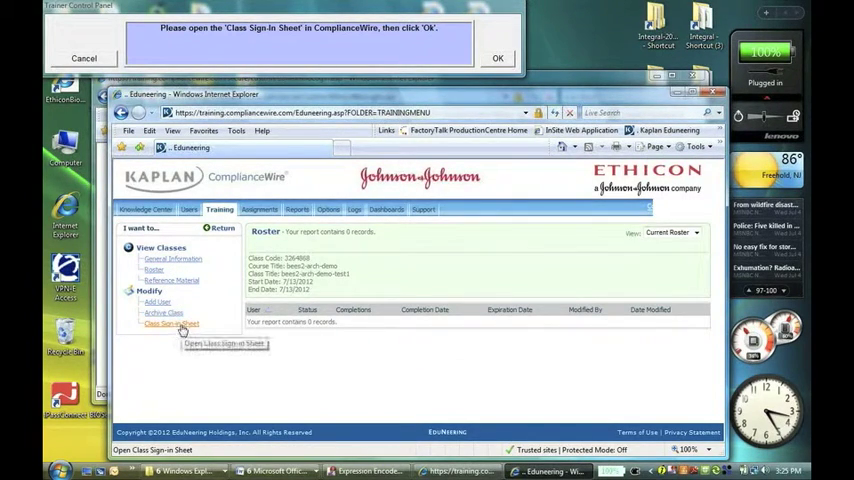
{"action": "left_click", "coordinate": [171, 323]}
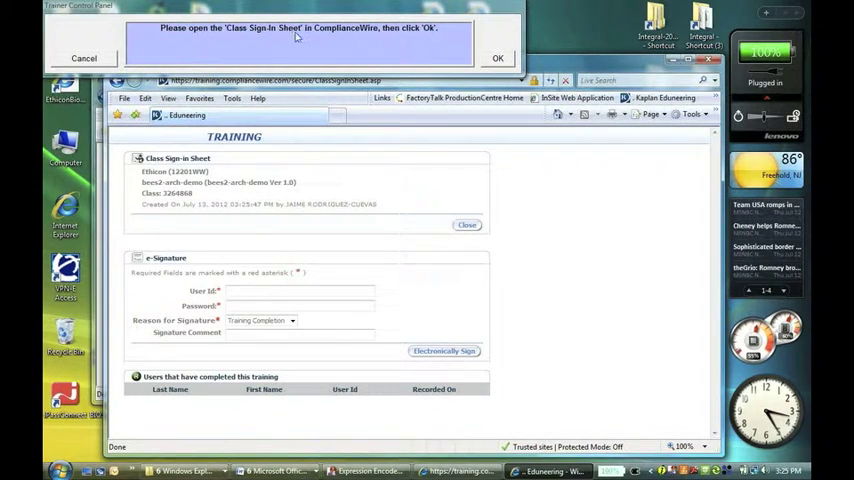
{"action": "left_click", "coordinate": [497, 58]}
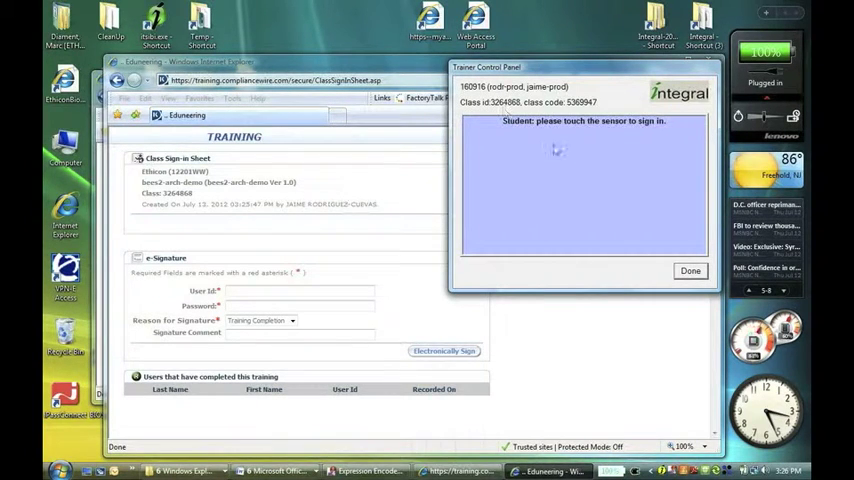
{"action": "mouse_move", "coordinate": [555, 150]}
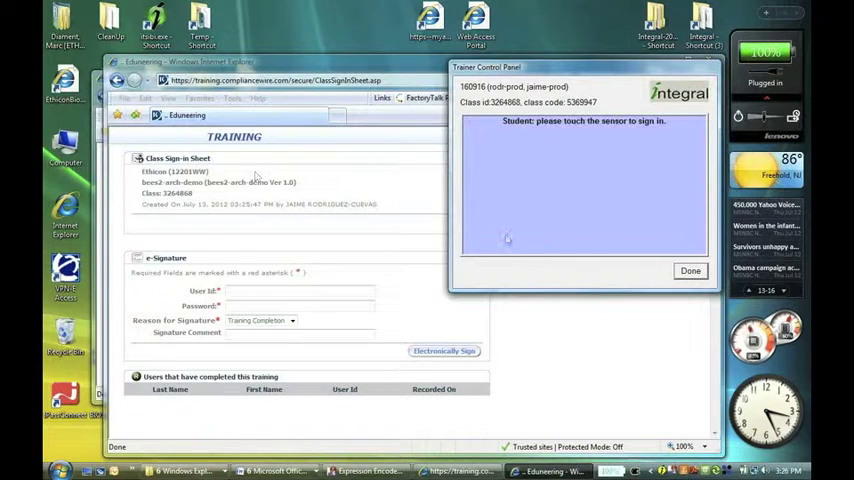
{"action": "mouse_move", "coordinate": [663, 197]}
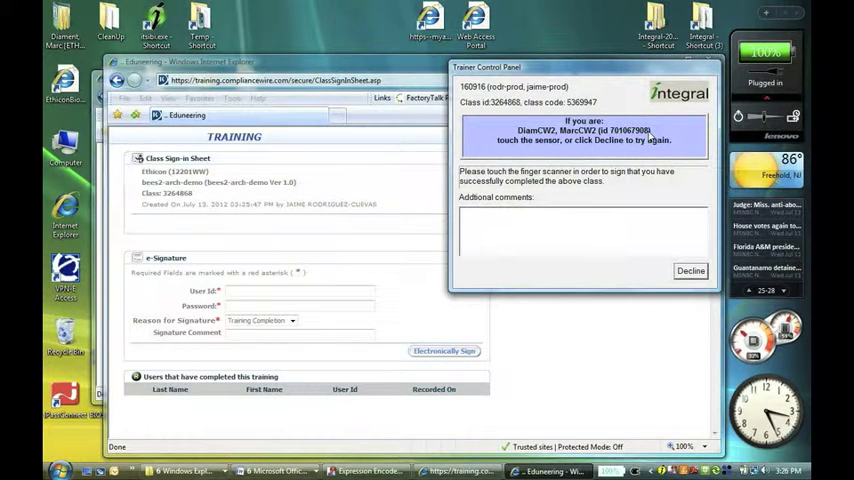
{"action": "mouse_move", "coordinate": [585, 166]}
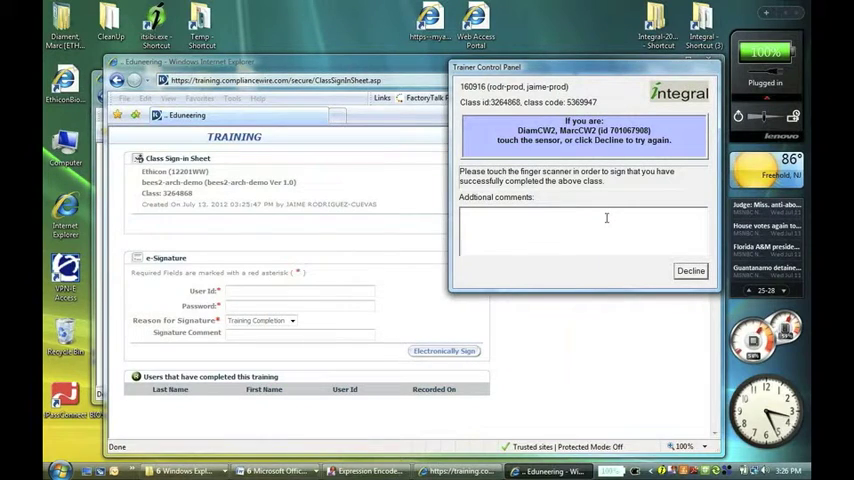
Finish the student's fingerprint sign-in on the control panel prompt.
{"action": "left_click", "coordinate": [690, 270]}
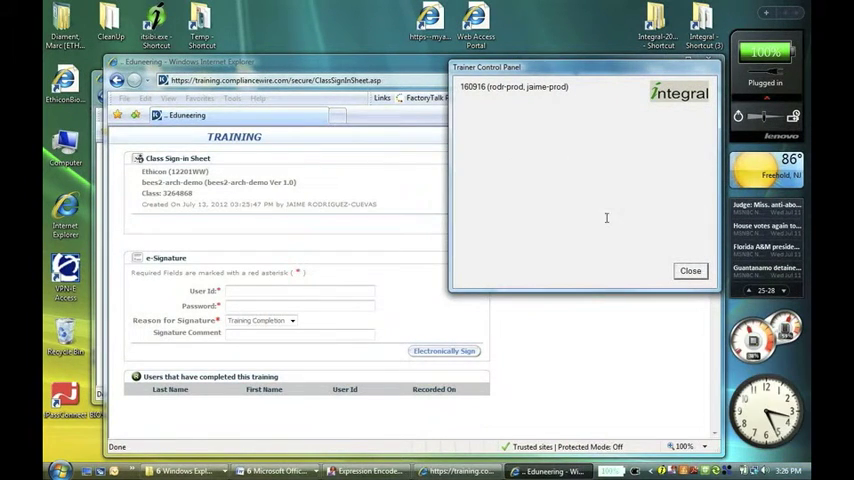
{"action": "left_click", "coordinate": [445, 351]}
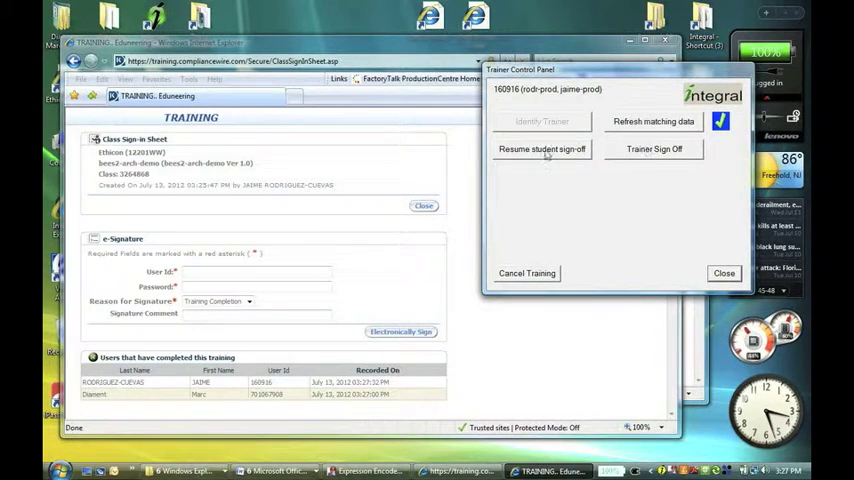
Sign the trainer off the class by fingerprint and log out of ComplianceWire.
{"action": "left_click", "coordinate": [654, 148]}
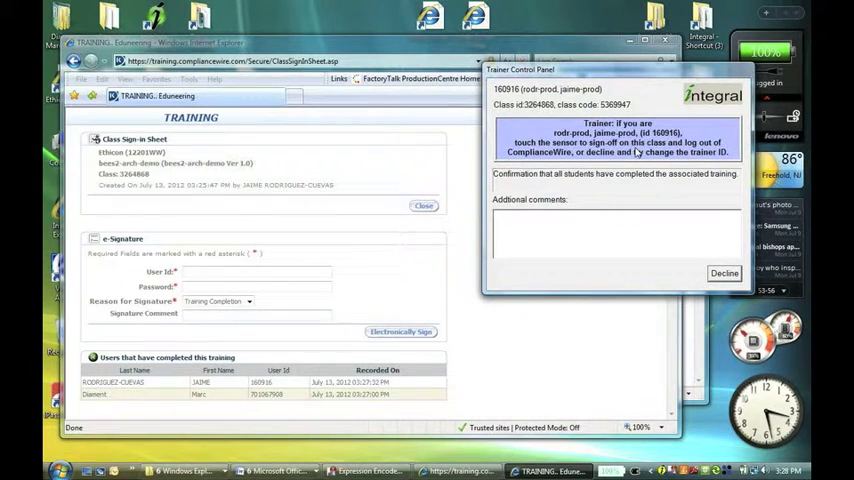
{"action": "left_click", "coordinate": [724, 272]}
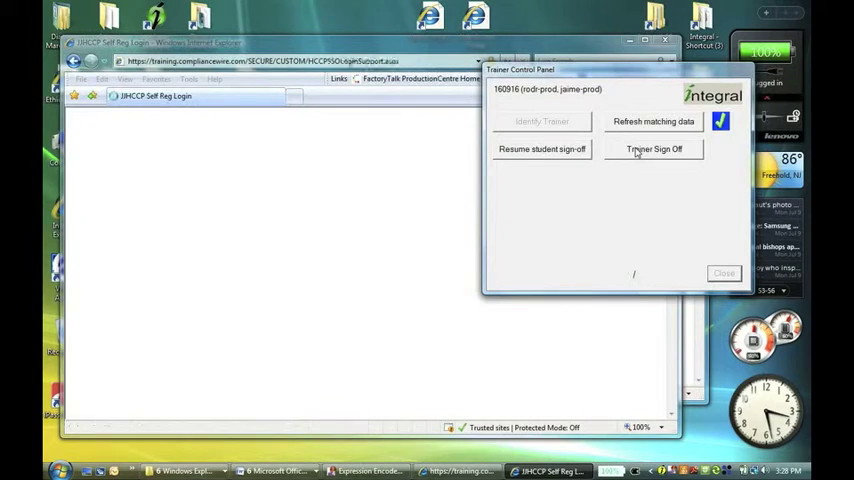
{"action": "left_click", "coordinate": [653, 148]}
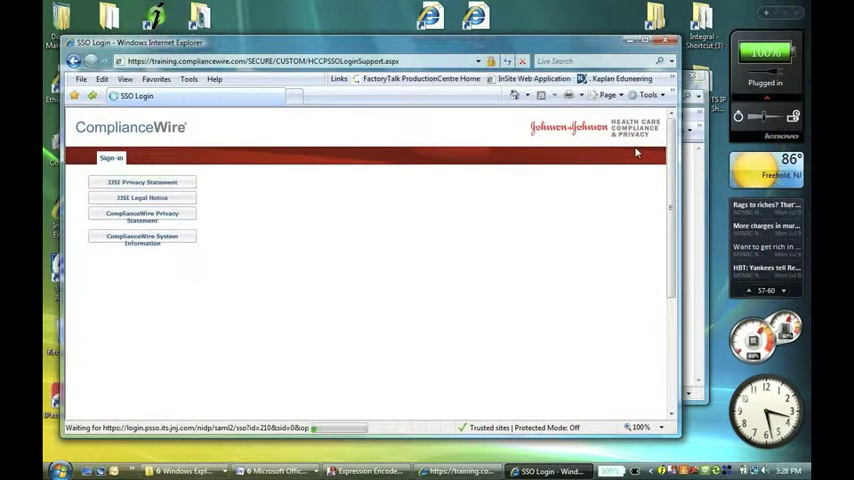